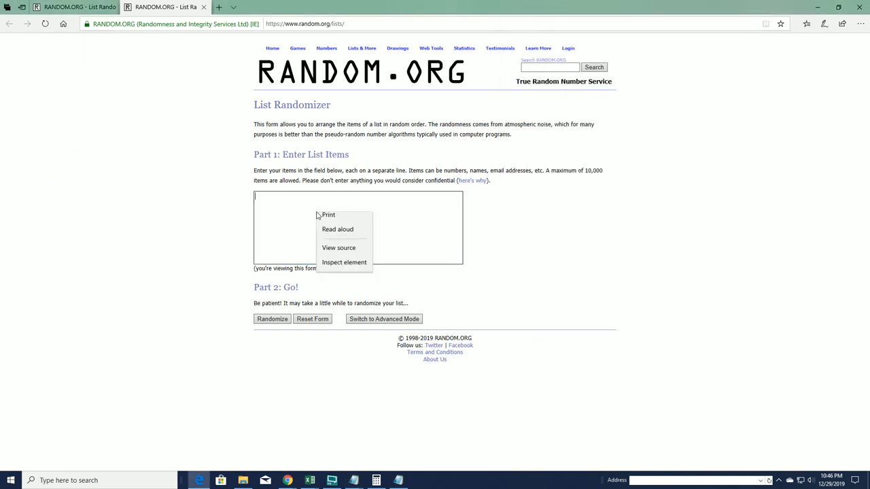
Paste the 24-number list into the entry box and randomize it, reshuffling with Again several times
click(272, 318)
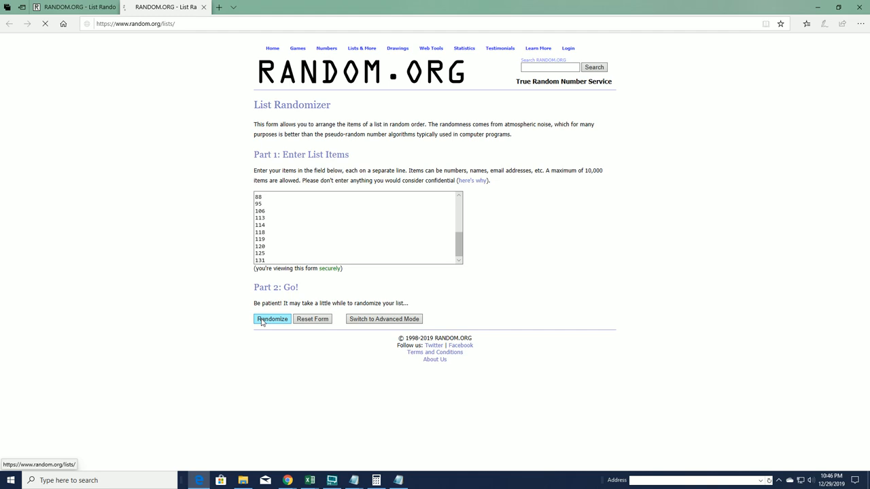
click(271, 318)
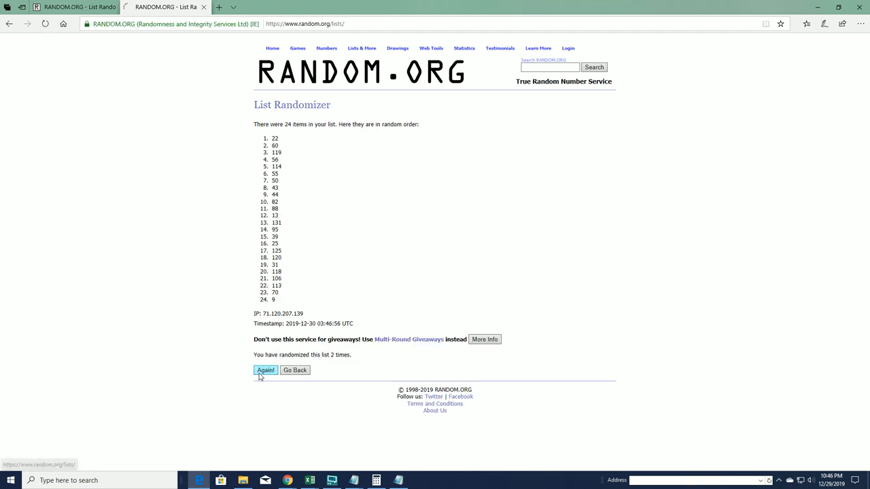
click(265, 370)
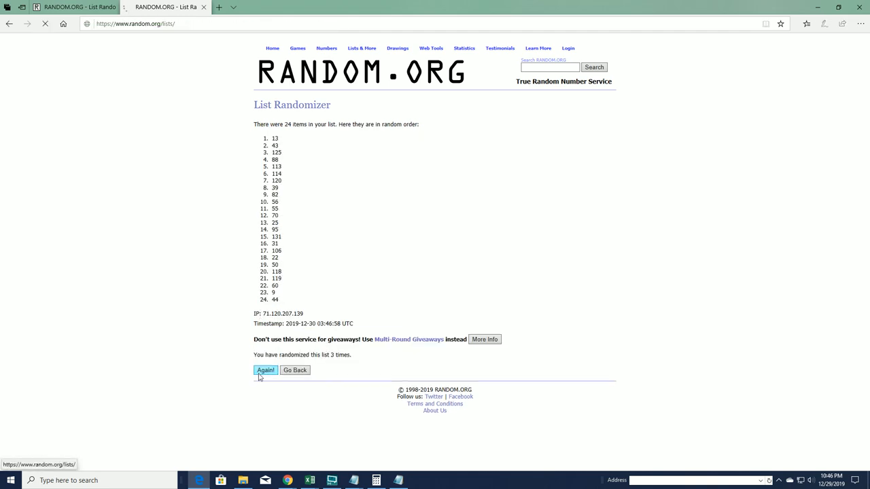
click(265, 370)
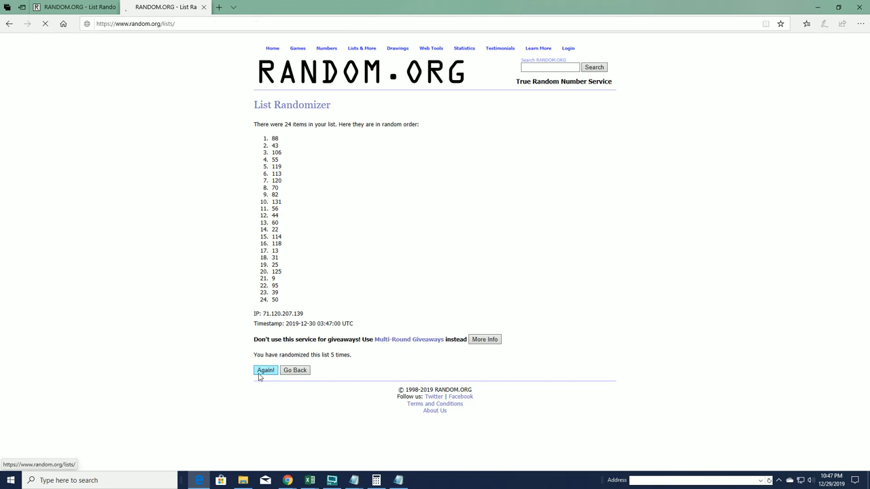
click(265, 369)
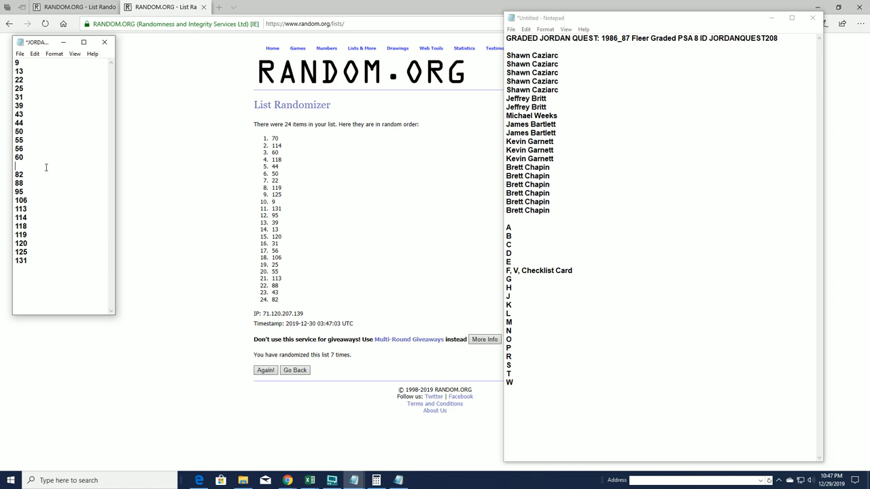
Save the Notepad file holding the sorted number list via File > Save
click(17, 52)
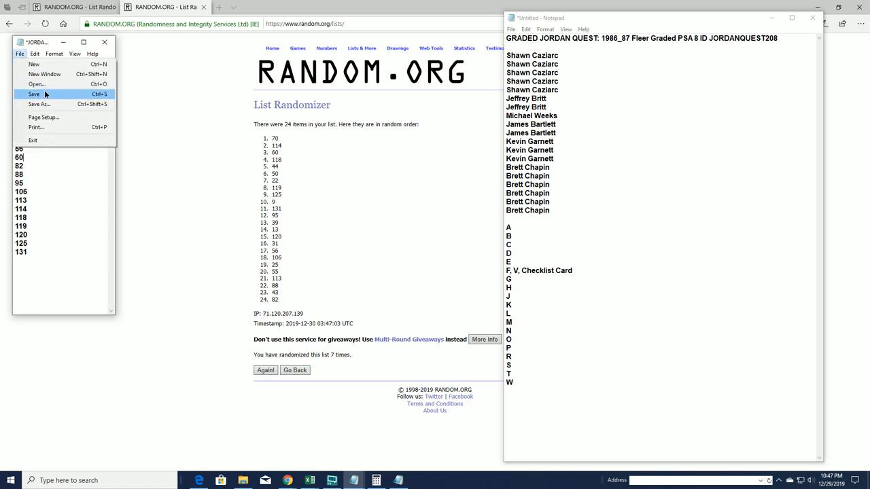
click(33, 92)
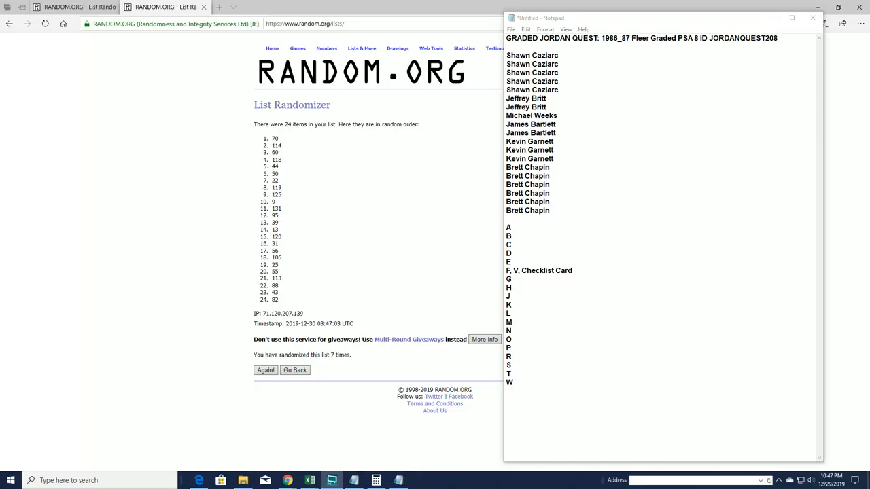
Start a fresh randomizer form, paste the 19 owner names and randomize them
click(365, 48)
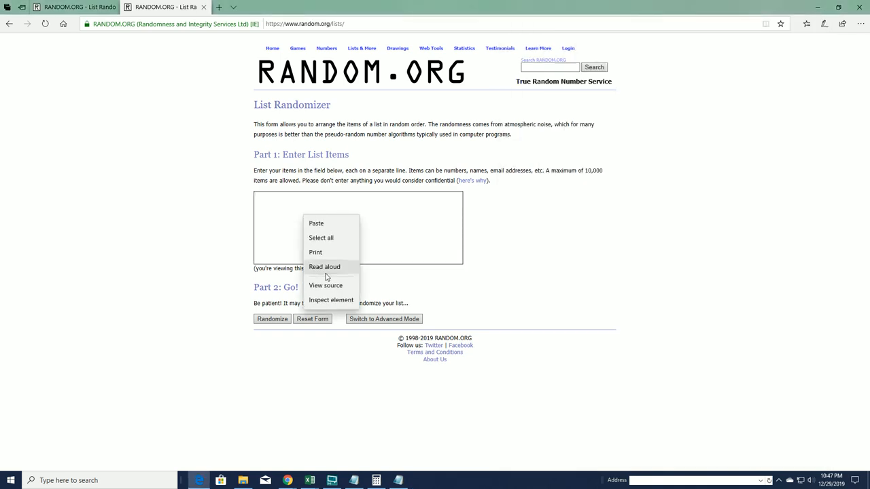
click(272, 318)
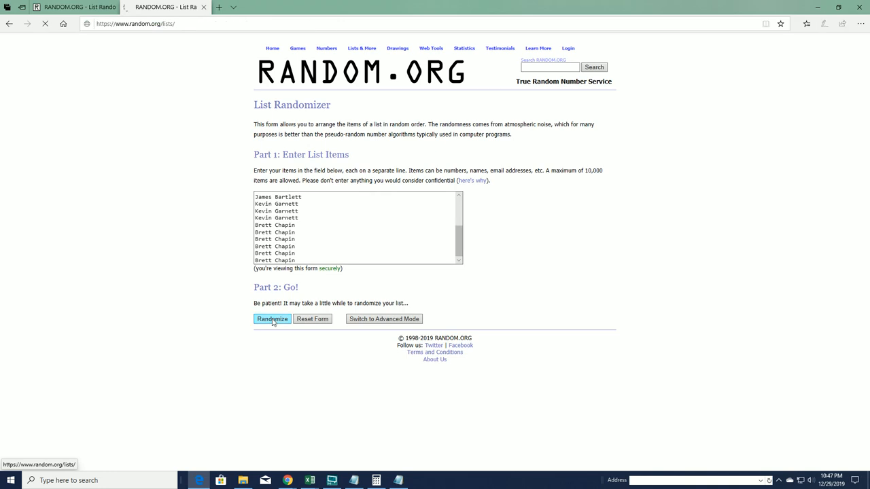
click(272, 318)
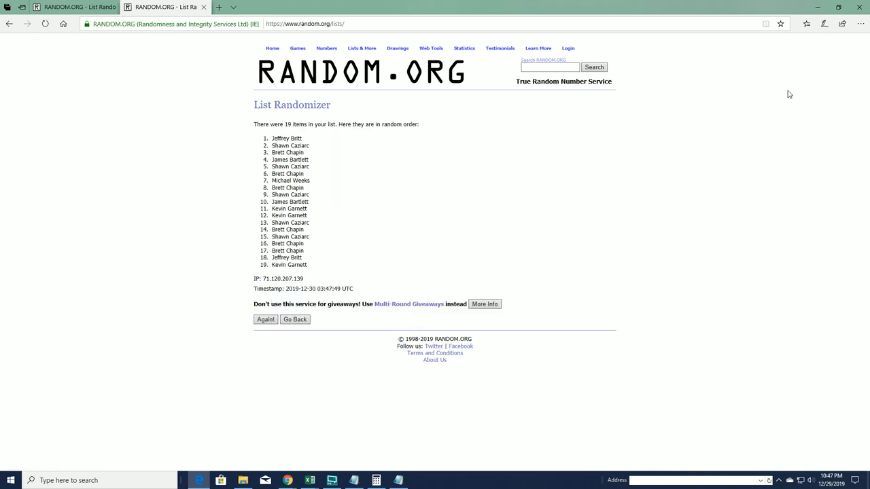
click(840, 76)
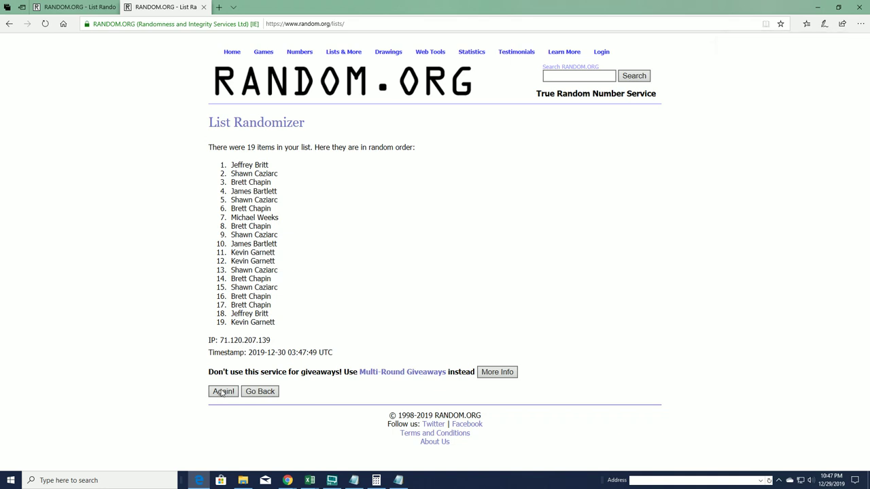
Reshuffle the owner names with Again until they have been randomized seven times
click(220, 391)
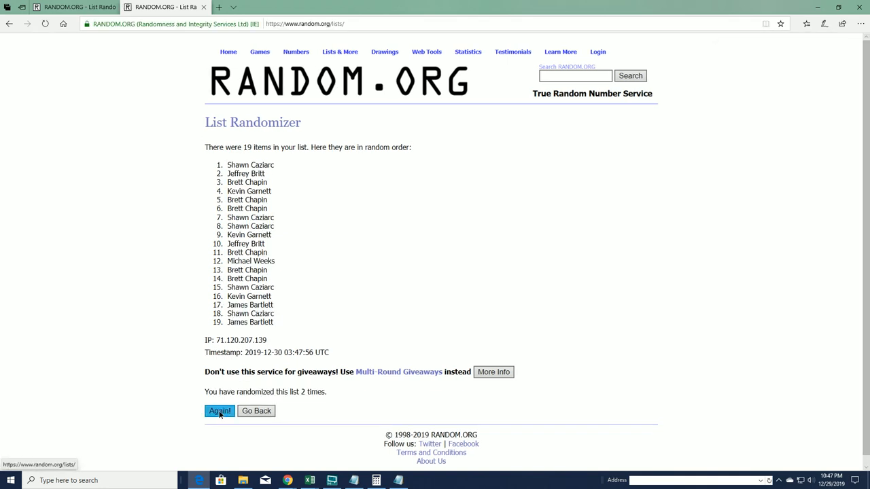
click(221, 411)
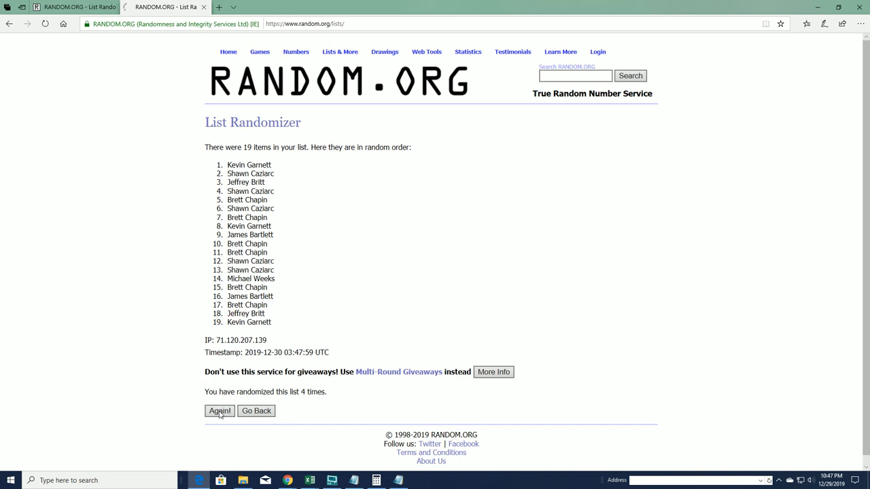
click(220, 410)
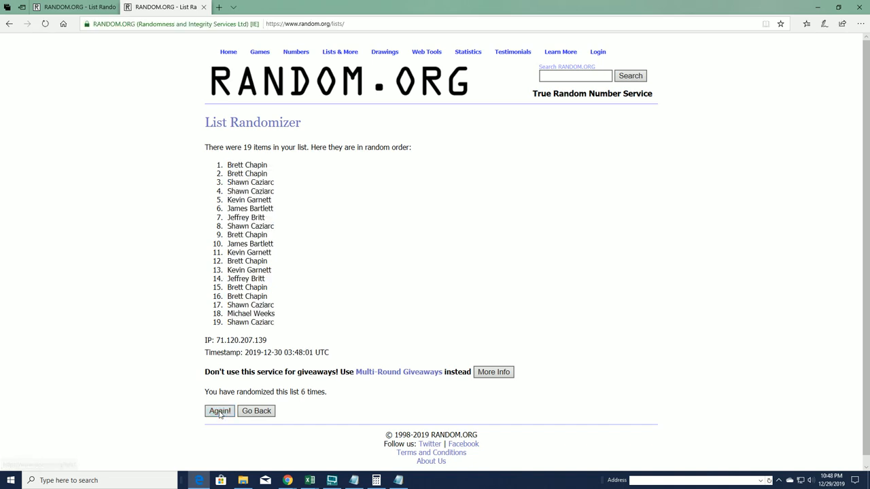
click(219, 410)
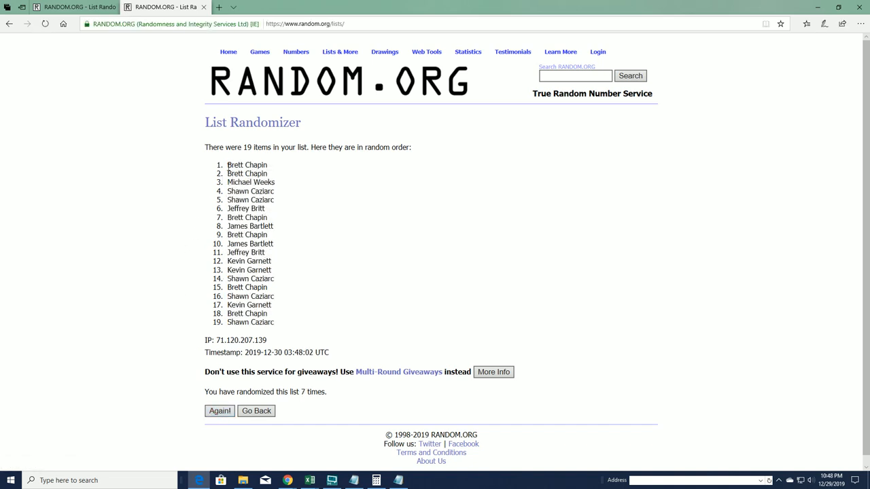
Copy the shuffled 19-name order into Excel's Owners column, then return to a blank List Randomizer form
drag(227, 165, 285, 322)
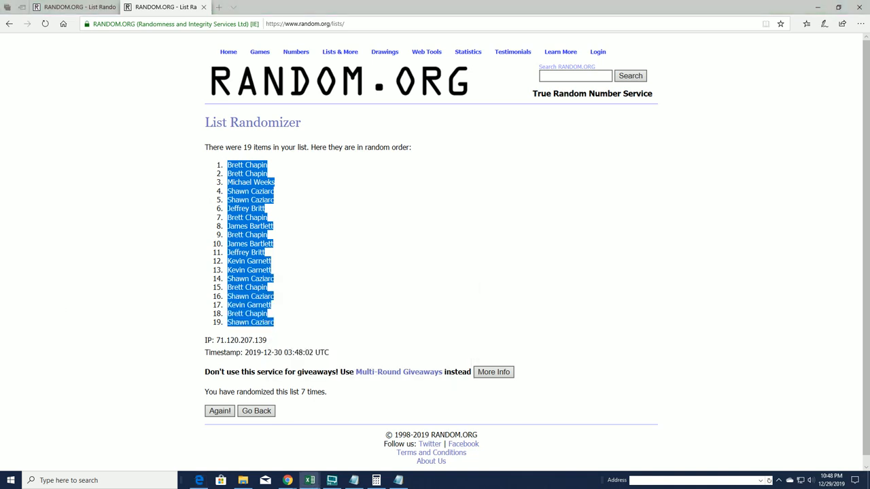
click(307, 480)
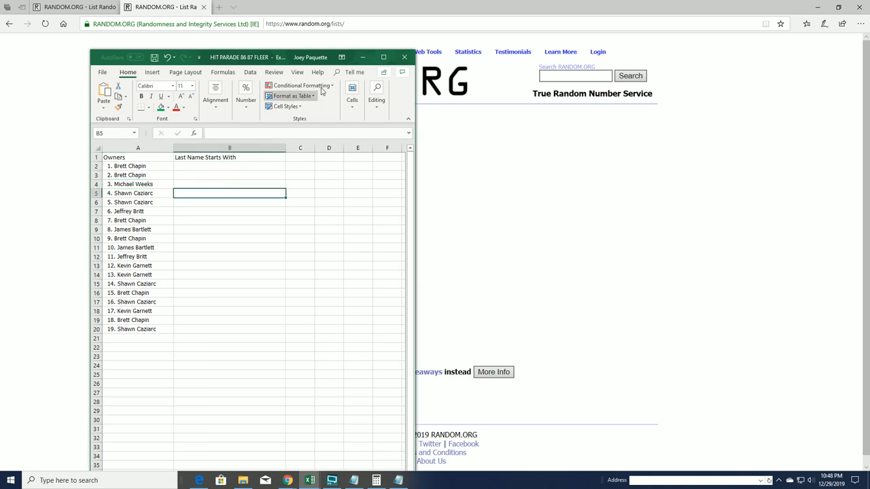
mouse_move(365, 57)
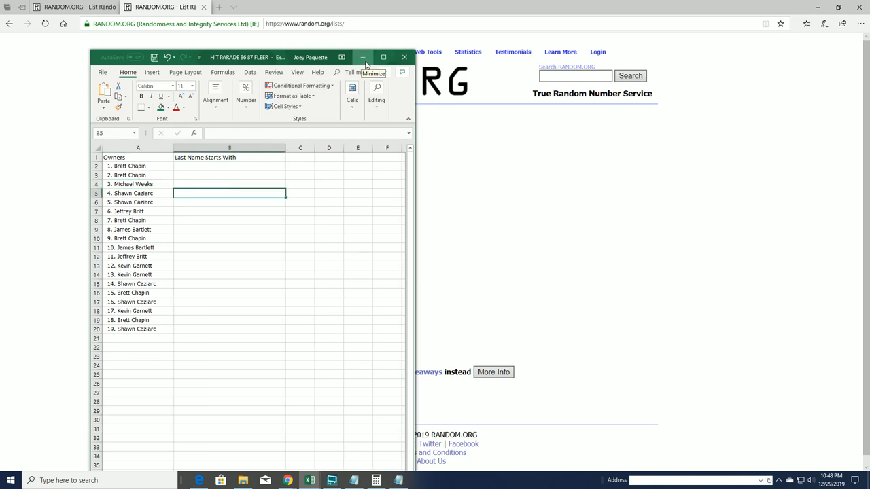
click(385, 57)
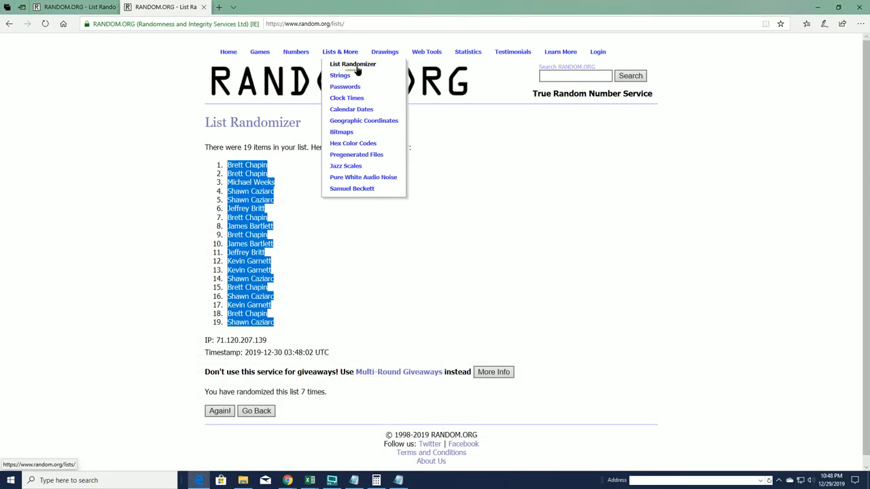
click(354, 65)
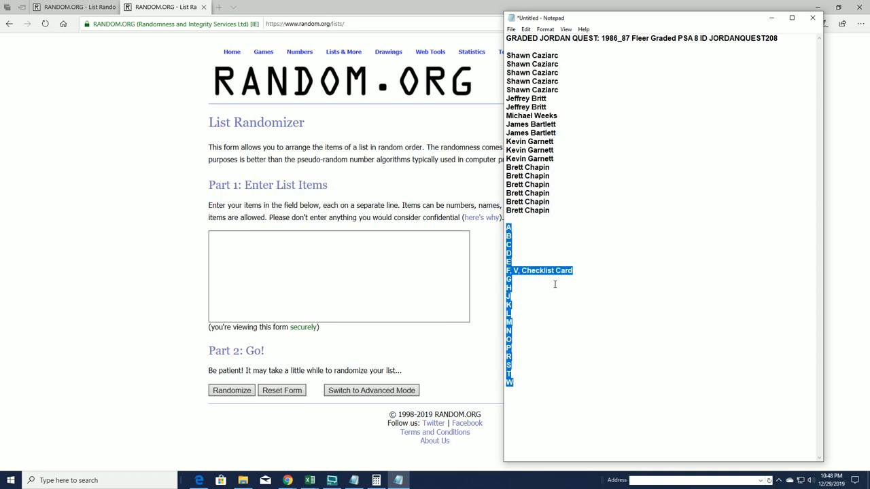
Copy the 19 letters from Notepad into the randomizer and shuffle them seven times
right_click(555, 284)
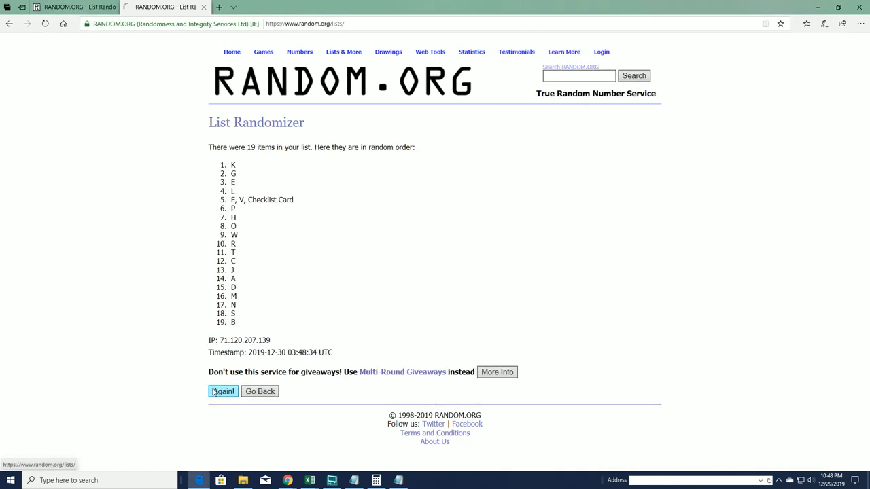
click(223, 391)
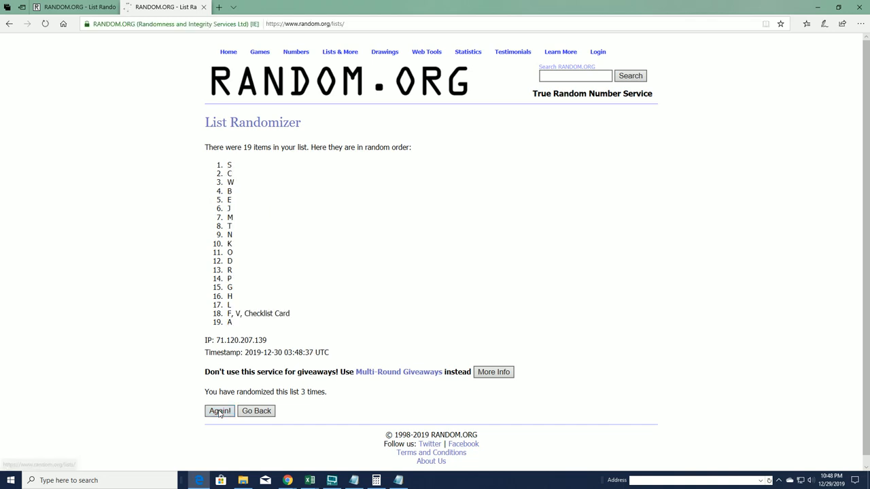
click(220, 411)
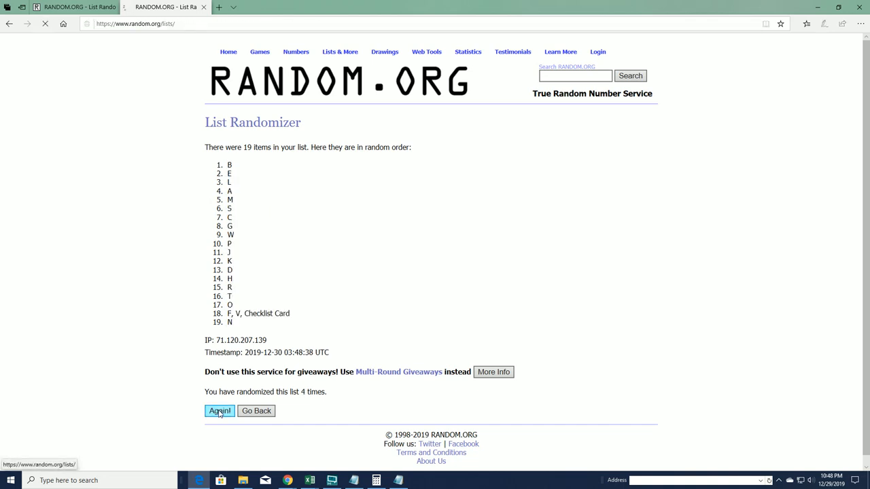
click(220, 411)
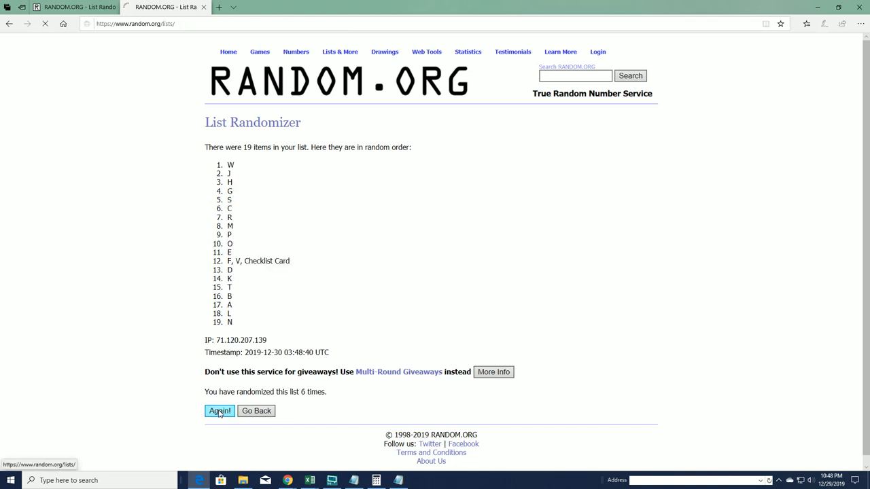
click(220, 410)
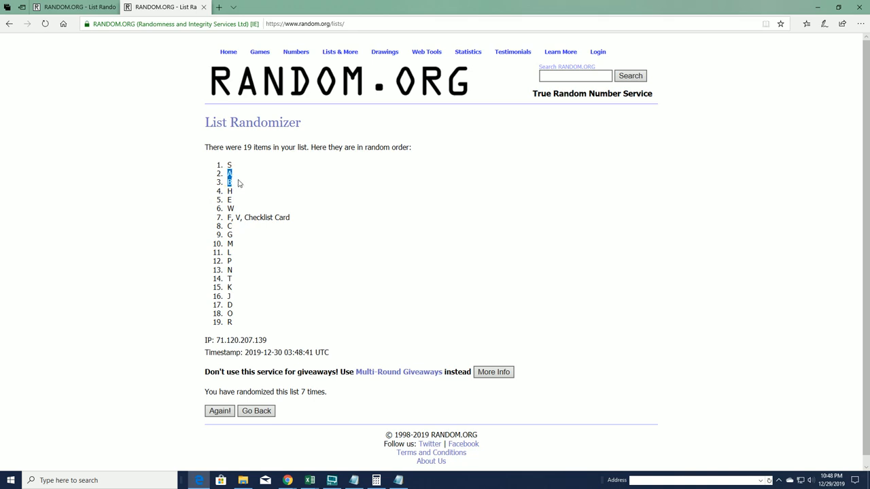
Select the final shuffled letter order and bring the Excel sheet back up
drag(228, 164, 278, 324)
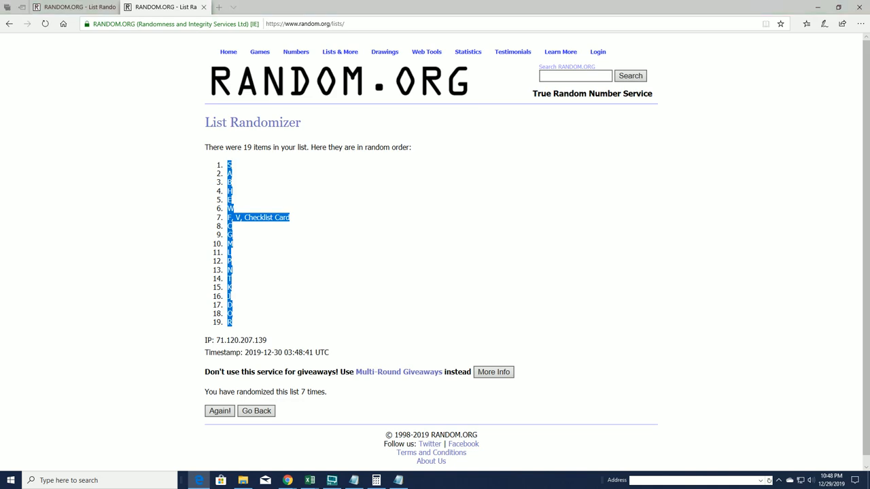
click(310, 480)
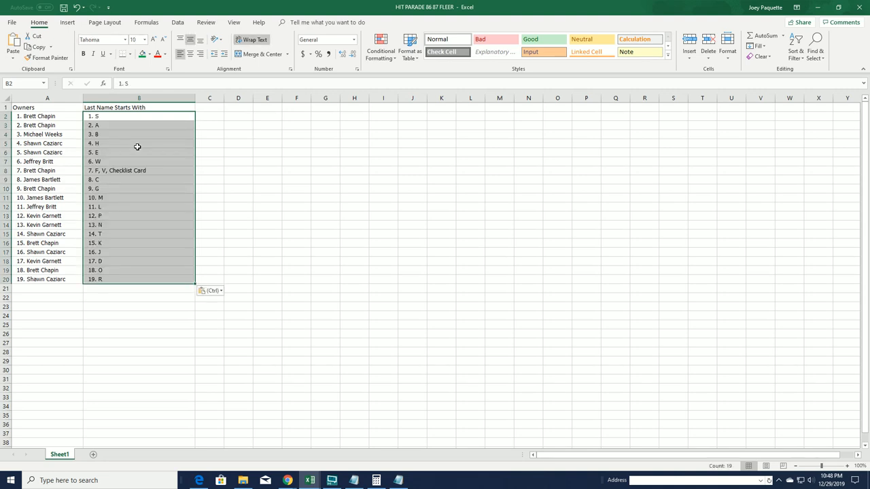
Paste the shuffled letters into the Last Name Starts With column beside each owner
click(41, 107)
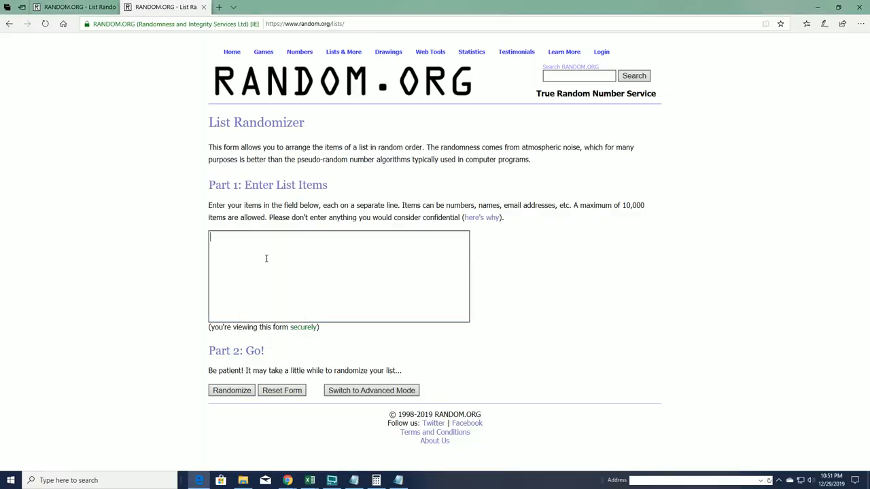
Randomize the pasted 19 numbered owners and reshuffle with Again until shuffled seven times
click(231, 390)
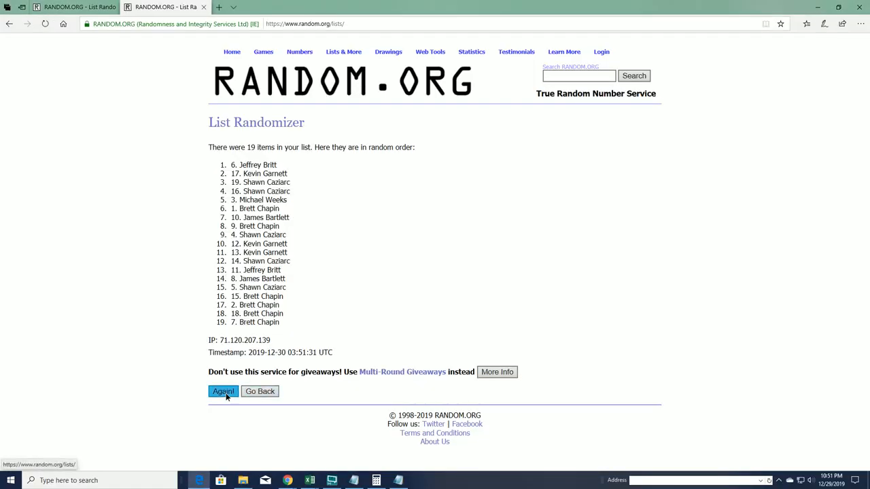
click(223, 392)
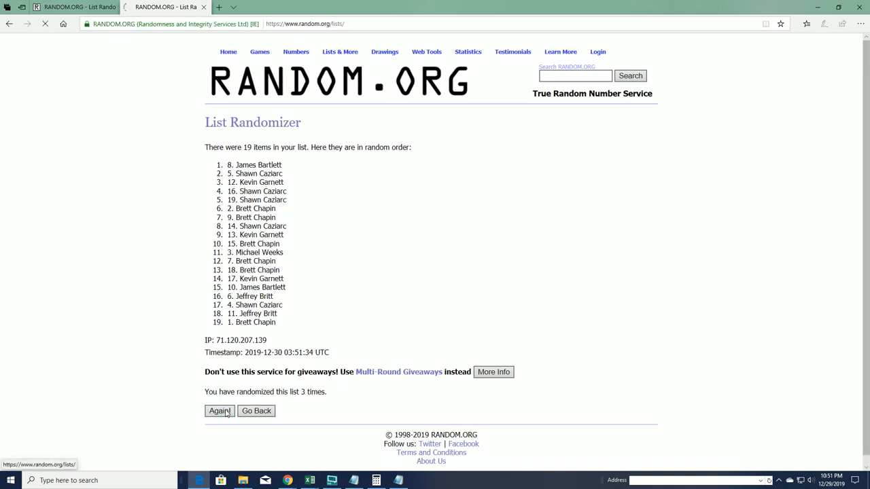
click(219, 410)
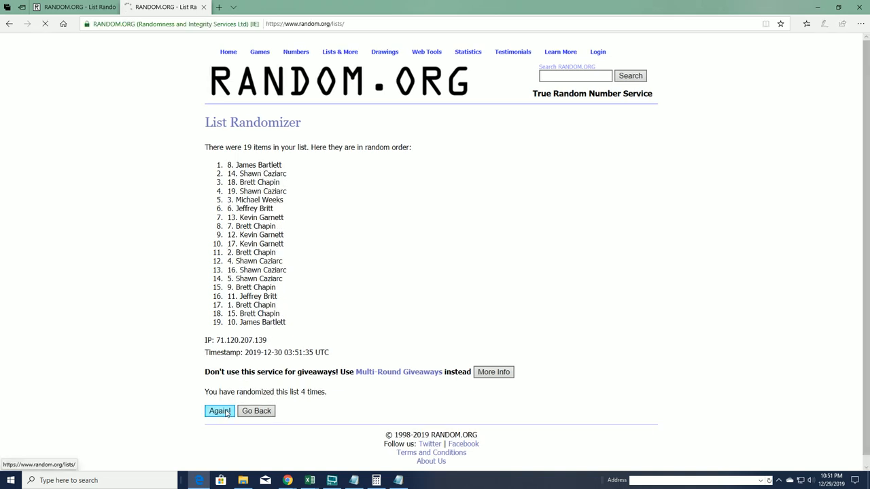
click(218, 410)
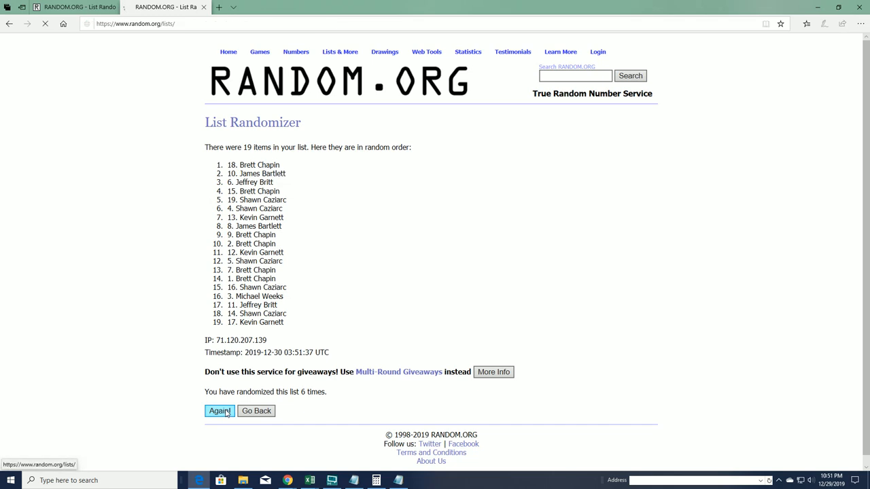
click(218, 410)
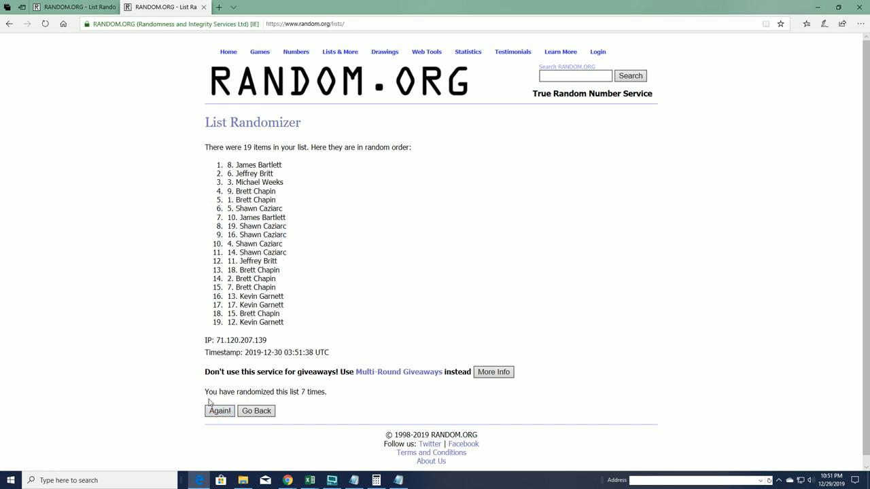